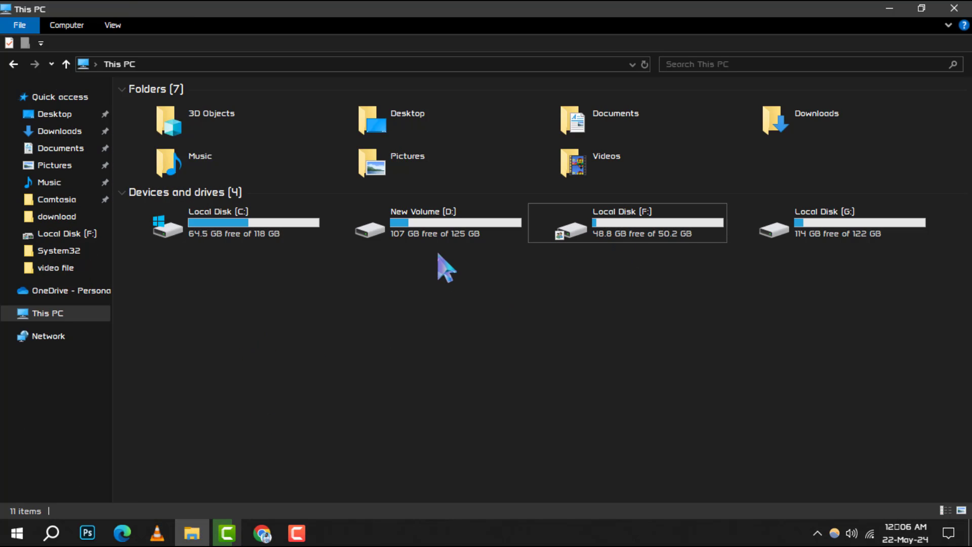
{"action": "mouse_move", "coordinate": [453, 336]}
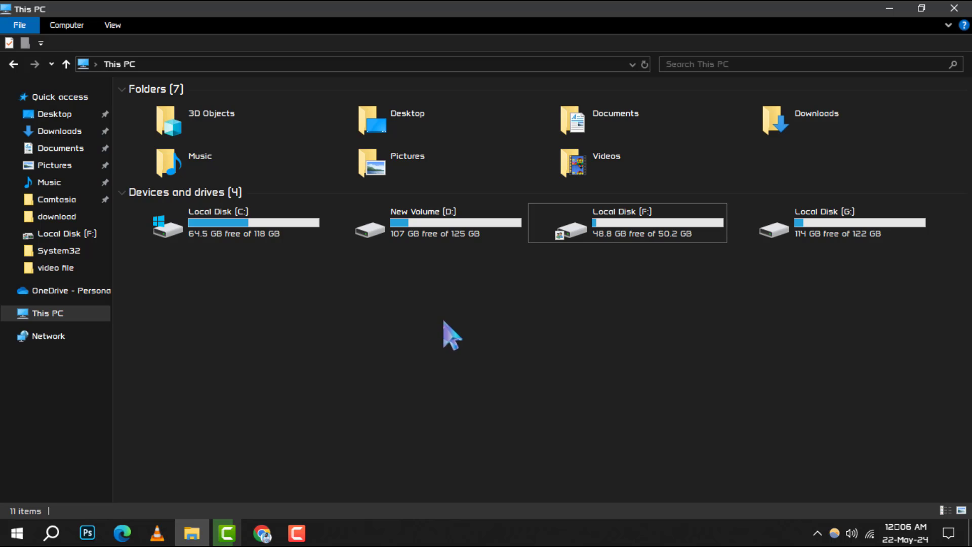
Open Local Disk F: and bring up Properties for the long-named JPG file.
{"action": "left_click", "coordinate": [626, 223]}
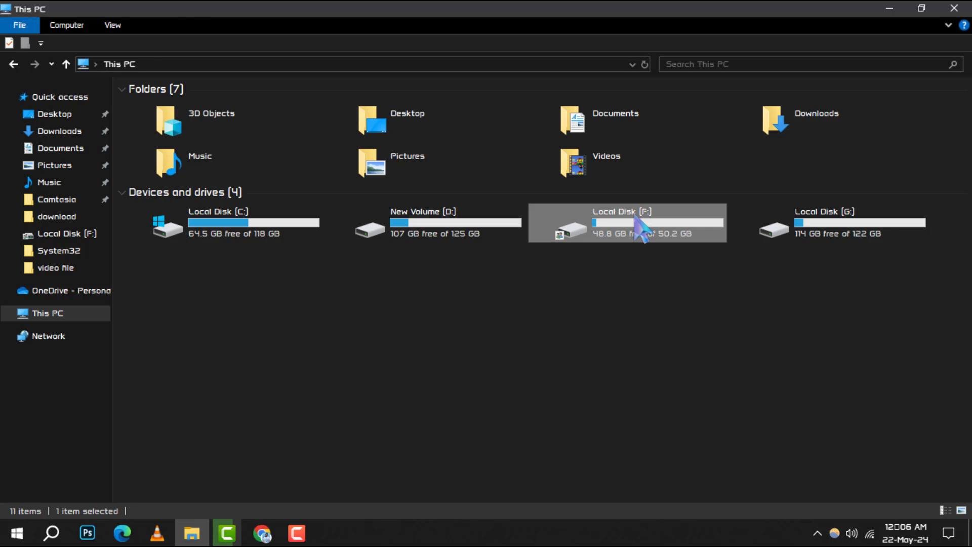
{"action": "double_click", "coordinate": [626, 222]}
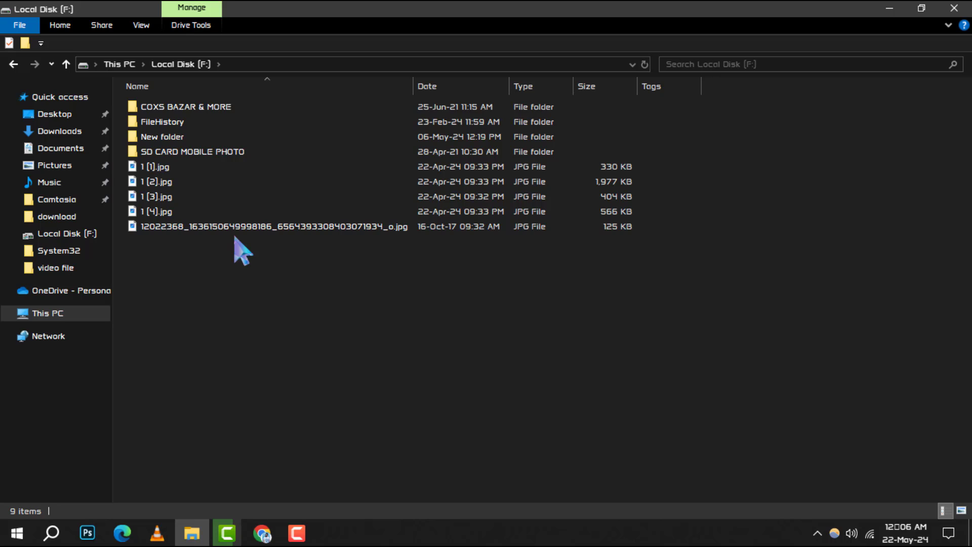
{"action": "left_click", "coordinate": [248, 226]}
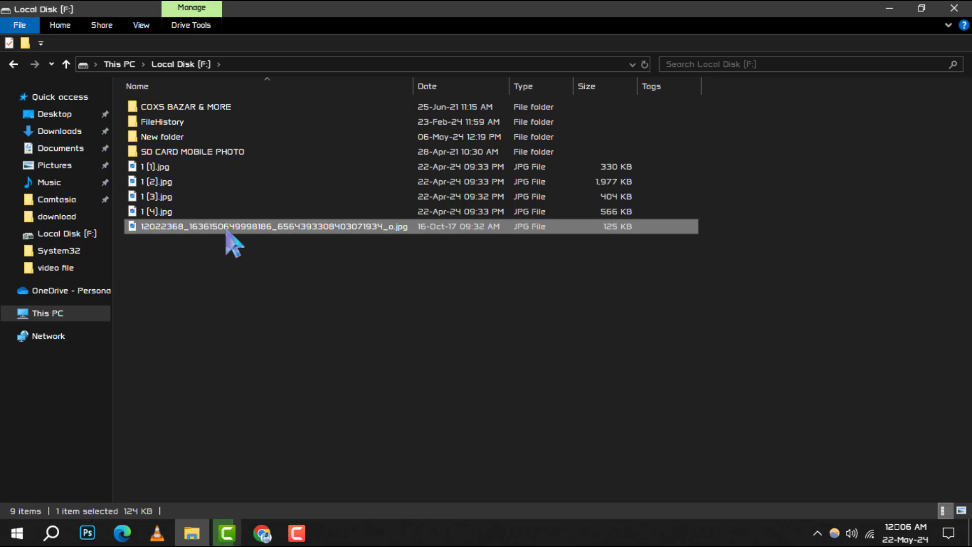
{"action": "right_click", "coordinate": [272, 226]}
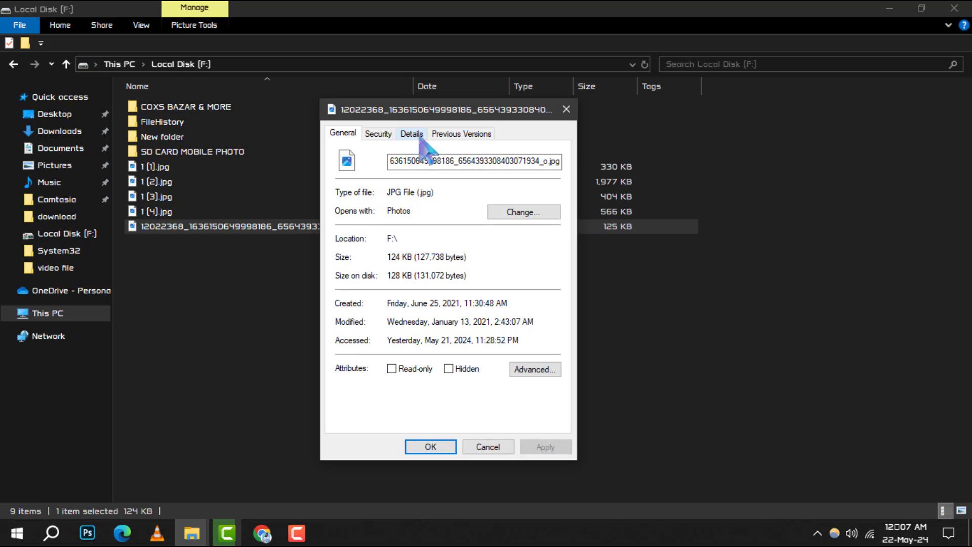
Show the JPG's Details metadata and scroll to its empty Tags property.
{"action": "left_click", "coordinate": [412, 134]}
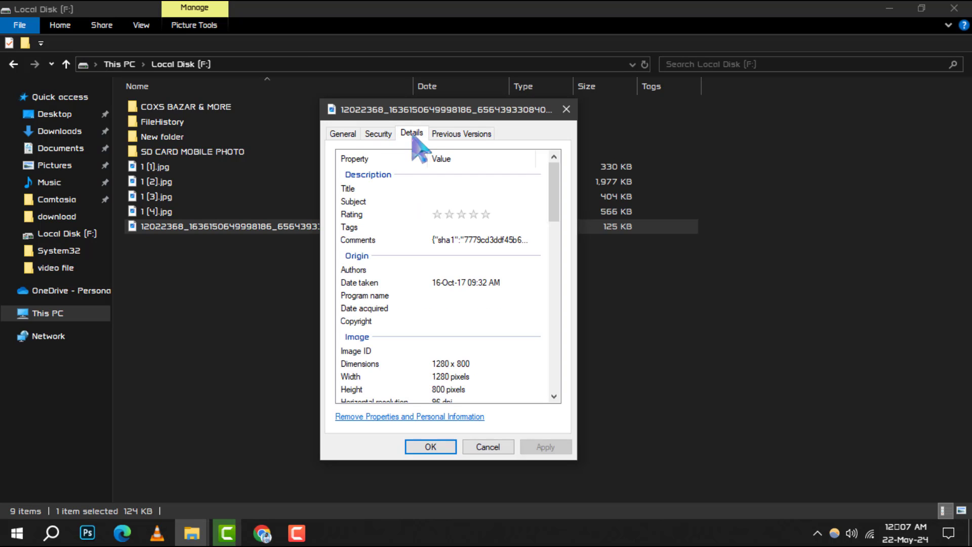
{"action": "mouse_move", "coordinate": [541, 242]}
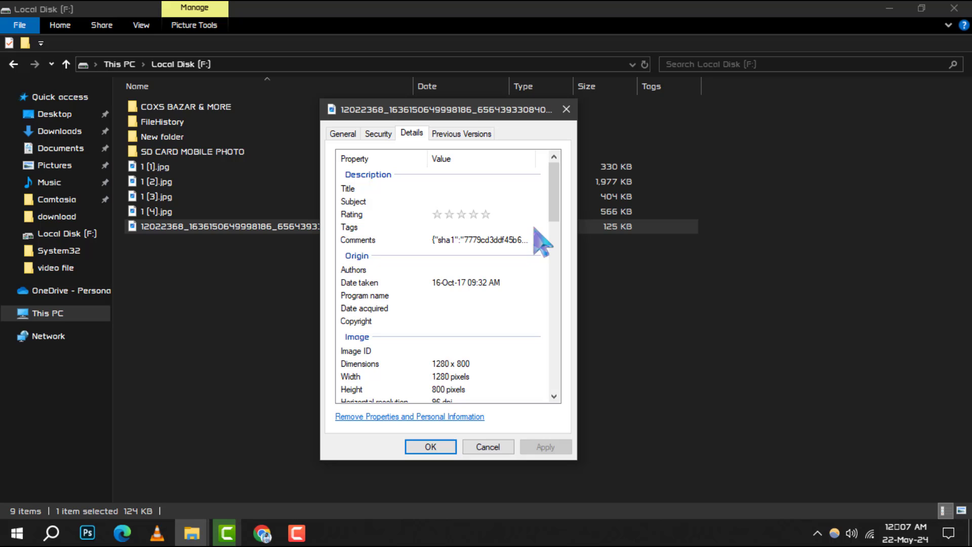
{"action": "scroll", "scroll_direction": "down", "scroll_amount": 3}
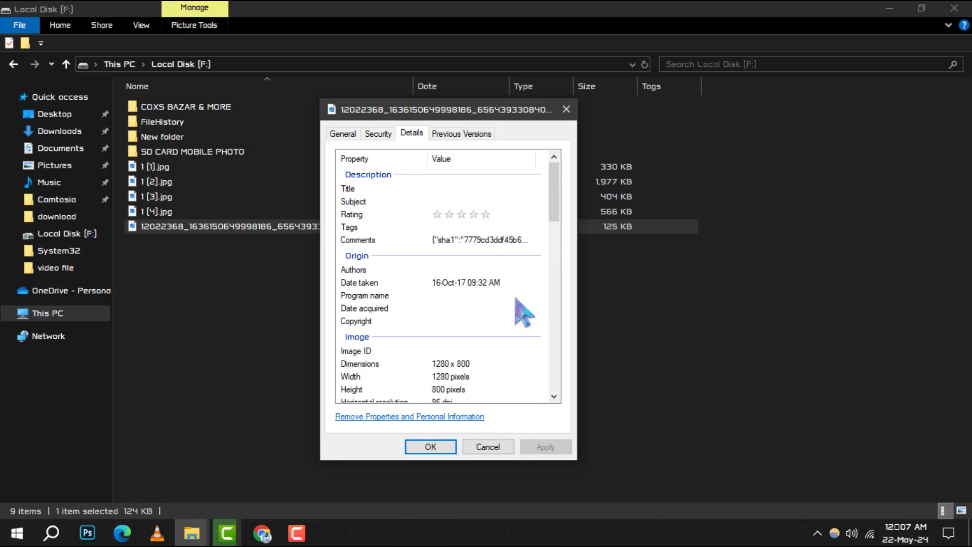
{"action": "mouse_move", "coordinate": [369, 242]}
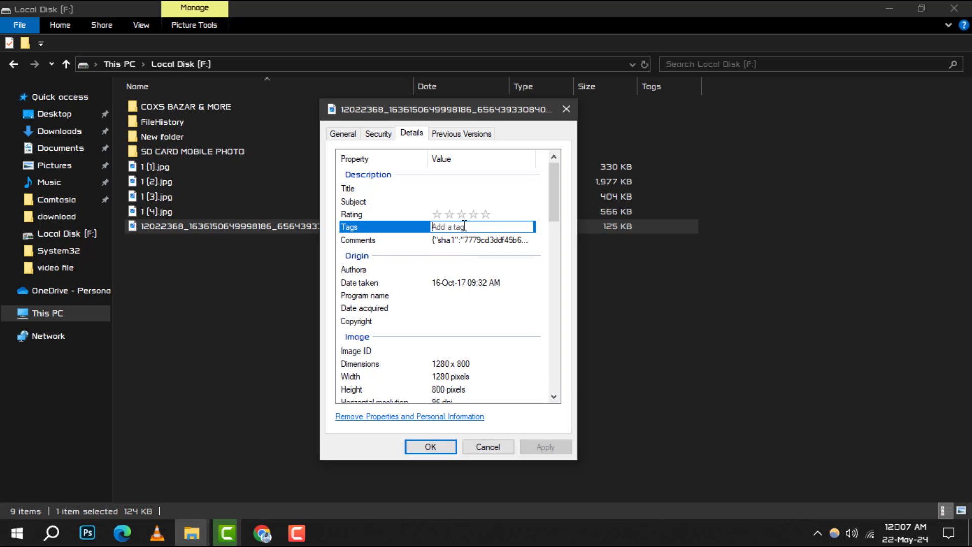
Enter 'Tag Files; Tag' in the JPG's Tags value field.
{"action": "type", "text": "Tag Files;"}
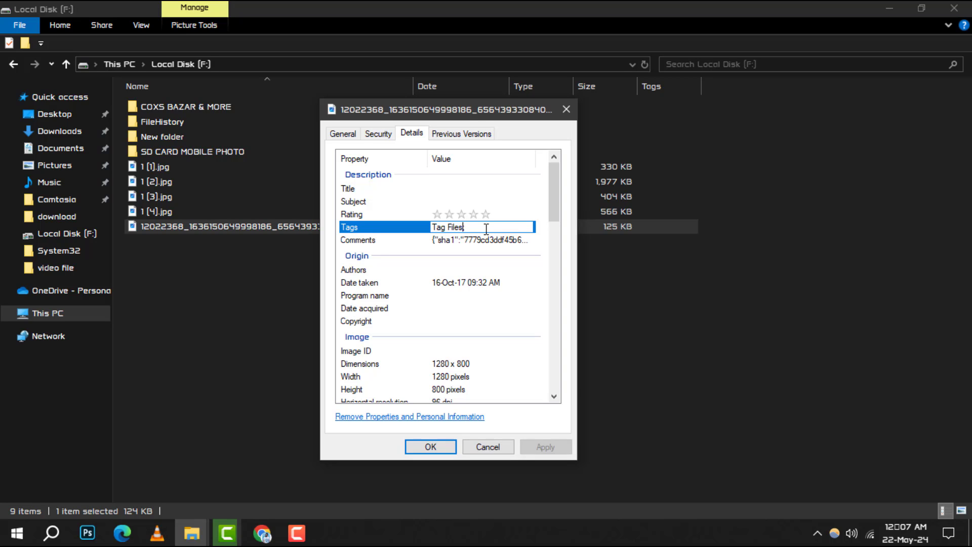
{"action": "type", "text": ";"}
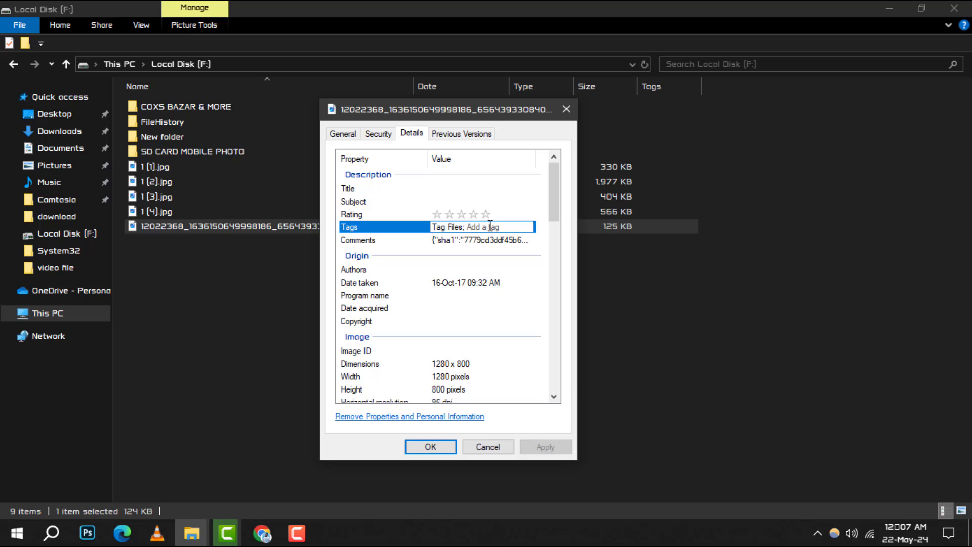
{"action": "type", "text": "T"}
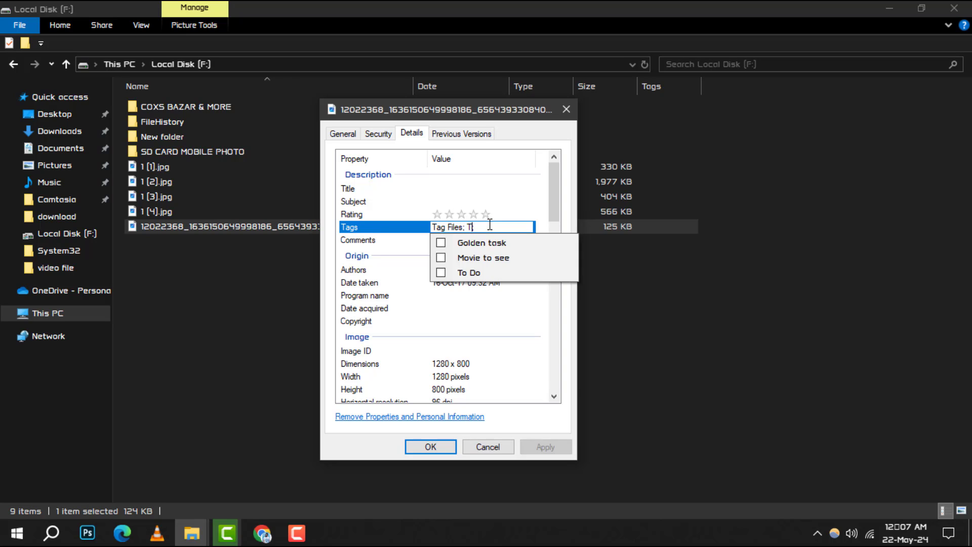
{"action": "type", "text": "ag"}
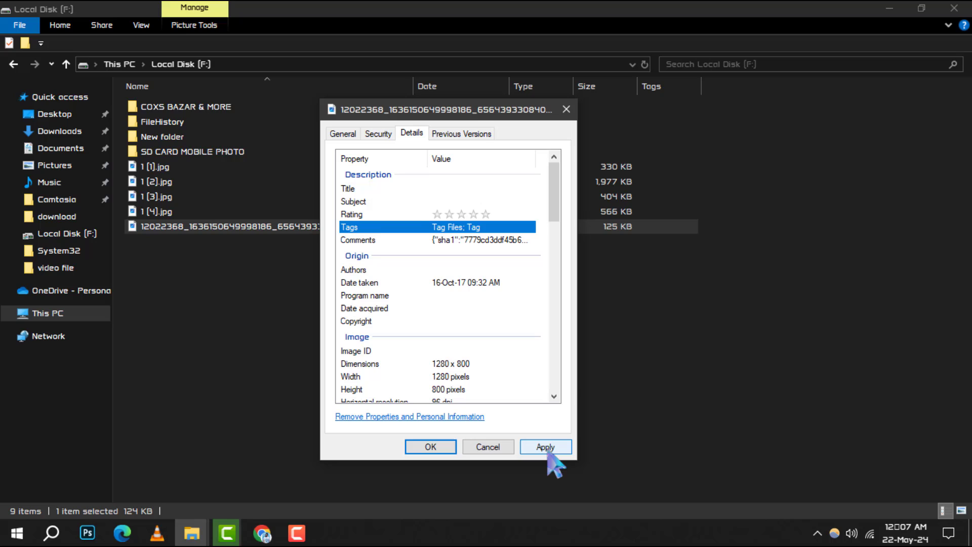
Apply the tags and close Properties so the Tags column shows 'Tag Files; Tag'.
{"action": "left_click", "coordinate": [545, 447]}
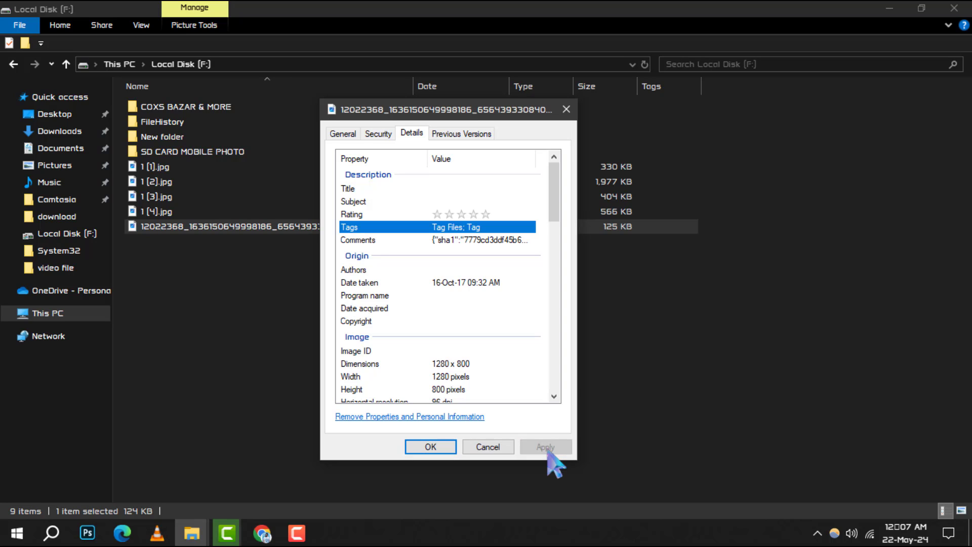
{"action": "left_click", "coordinate": [544, 447]}
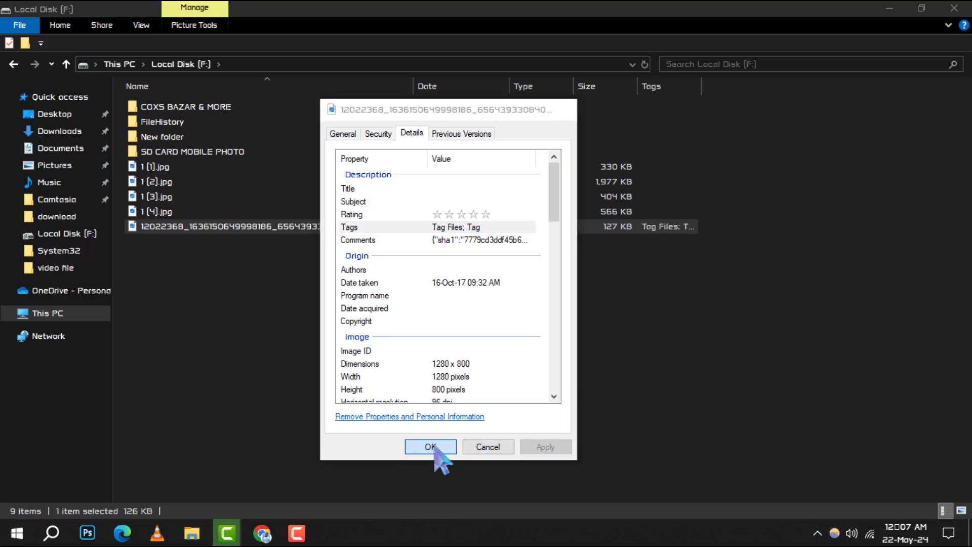
{"action": "left_click", "coordinate": [431, 447]}
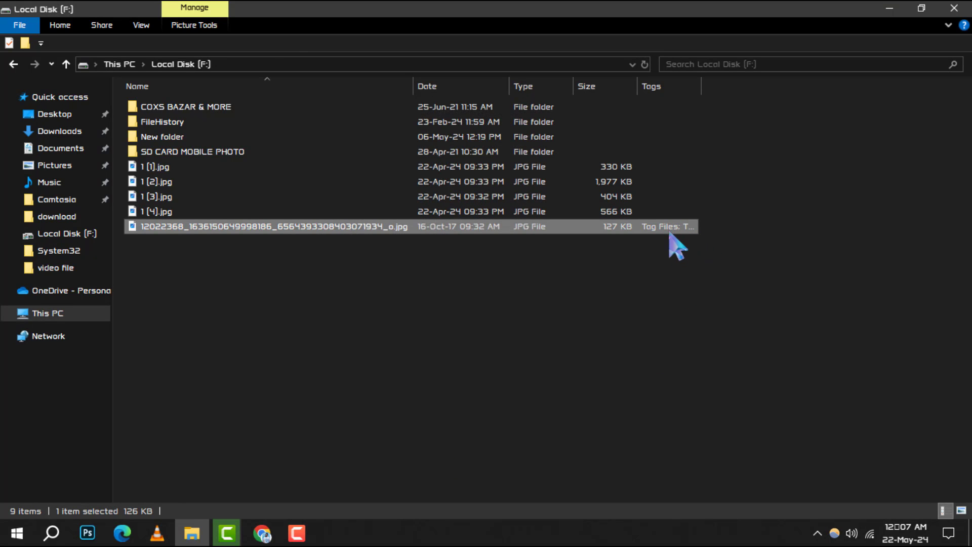